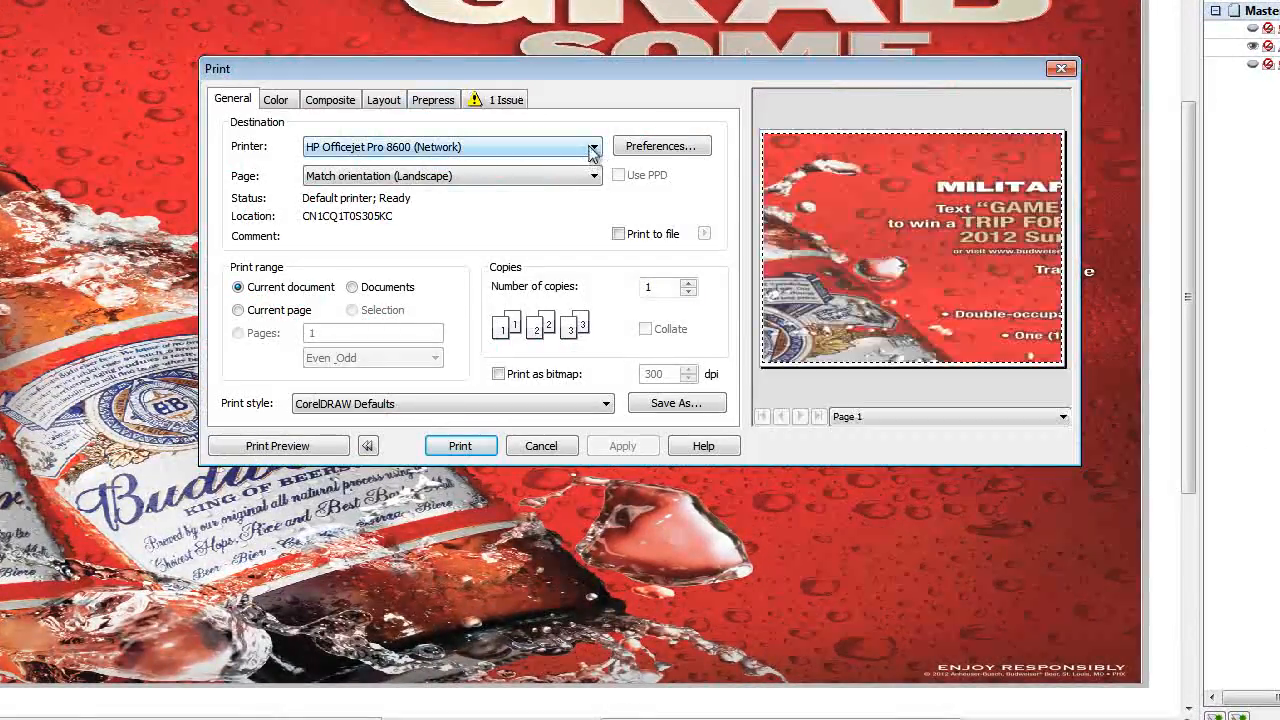
- Choose EFI XF Z6100 Virtual Printer as the printer instead of the HP Officejet
left_click(592, 147)
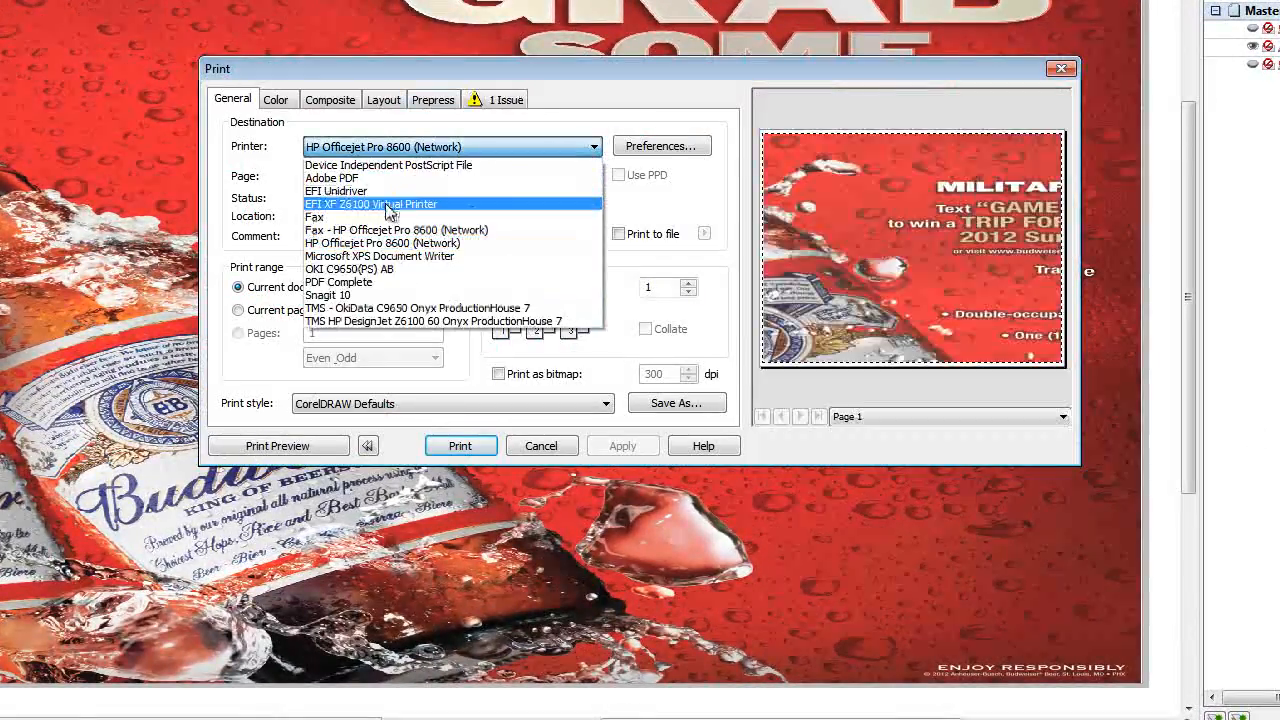
left_click(371, 204)
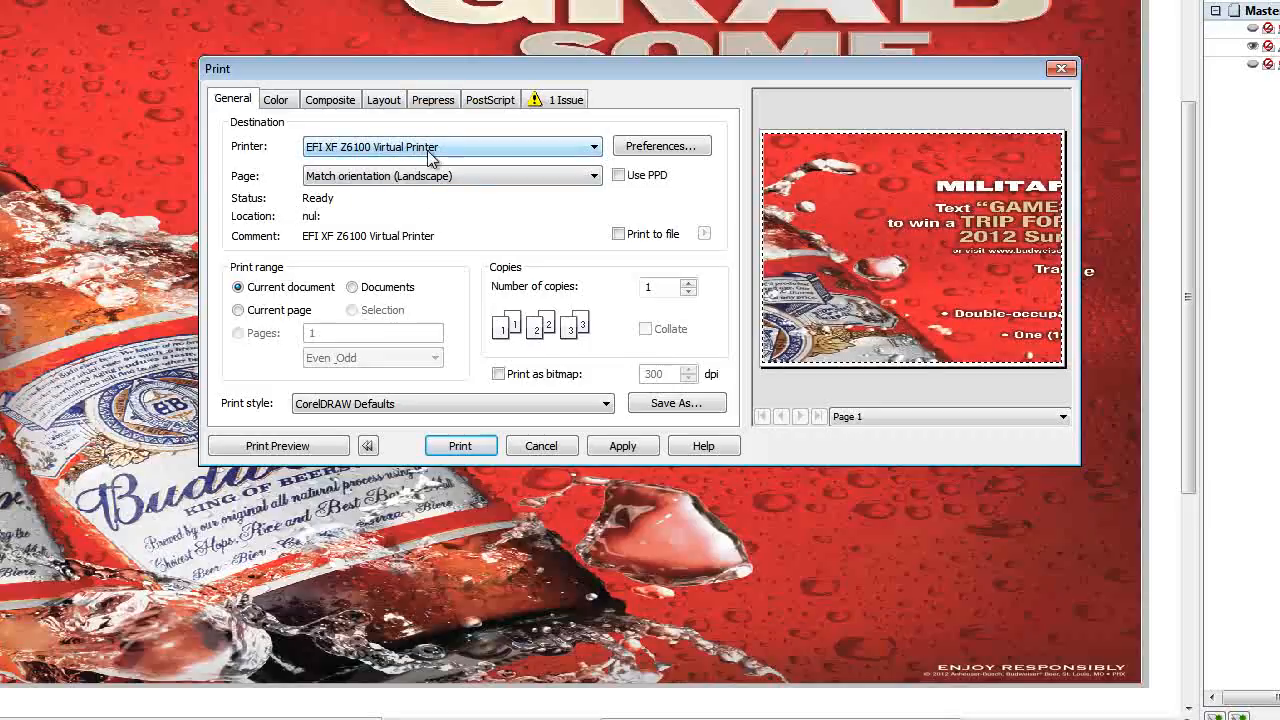
- In Advanced printer preferences, set a PostScript custom page of 24 × 48 inches, landscape
left_click(661, 146)
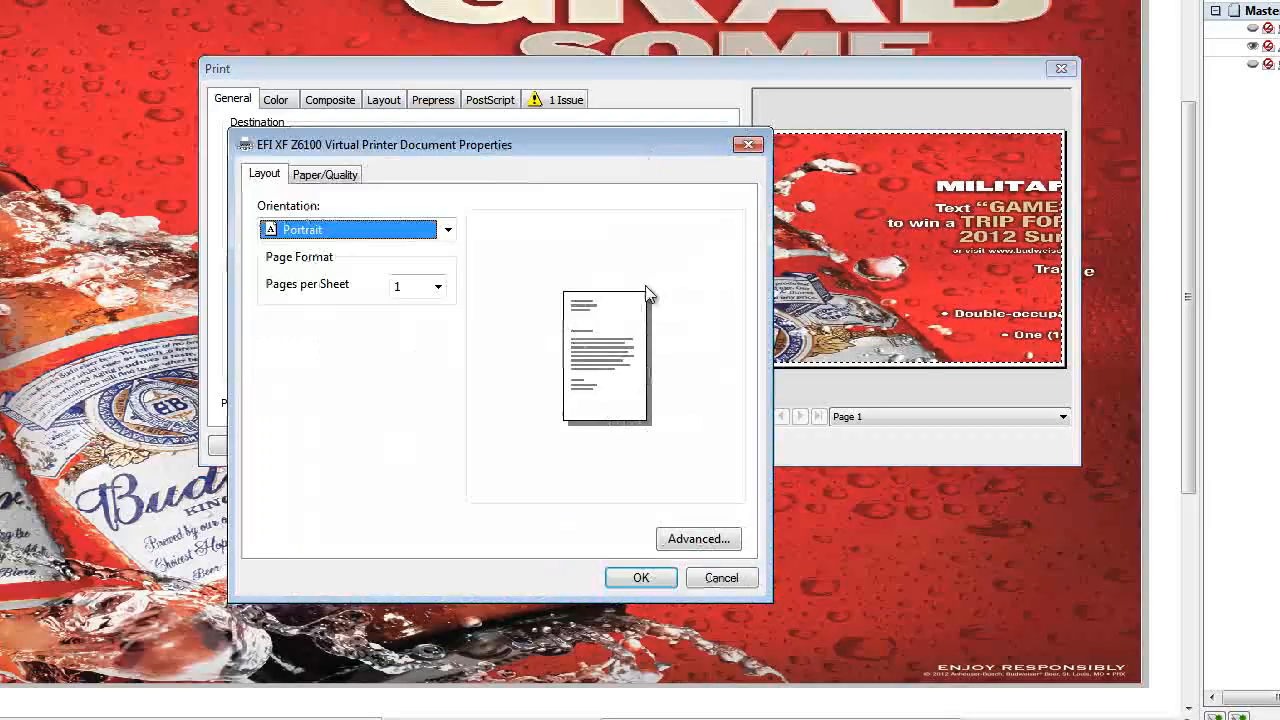
left_click(383, 269)
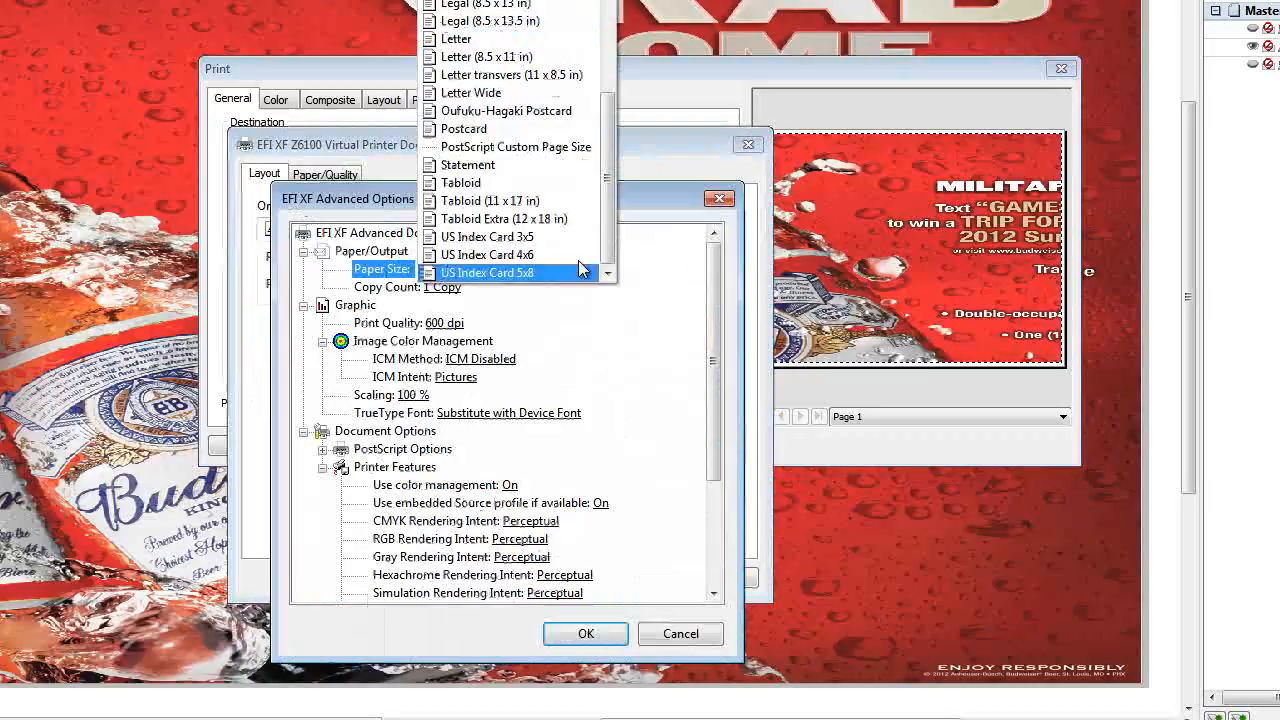
left_click(515, 146)
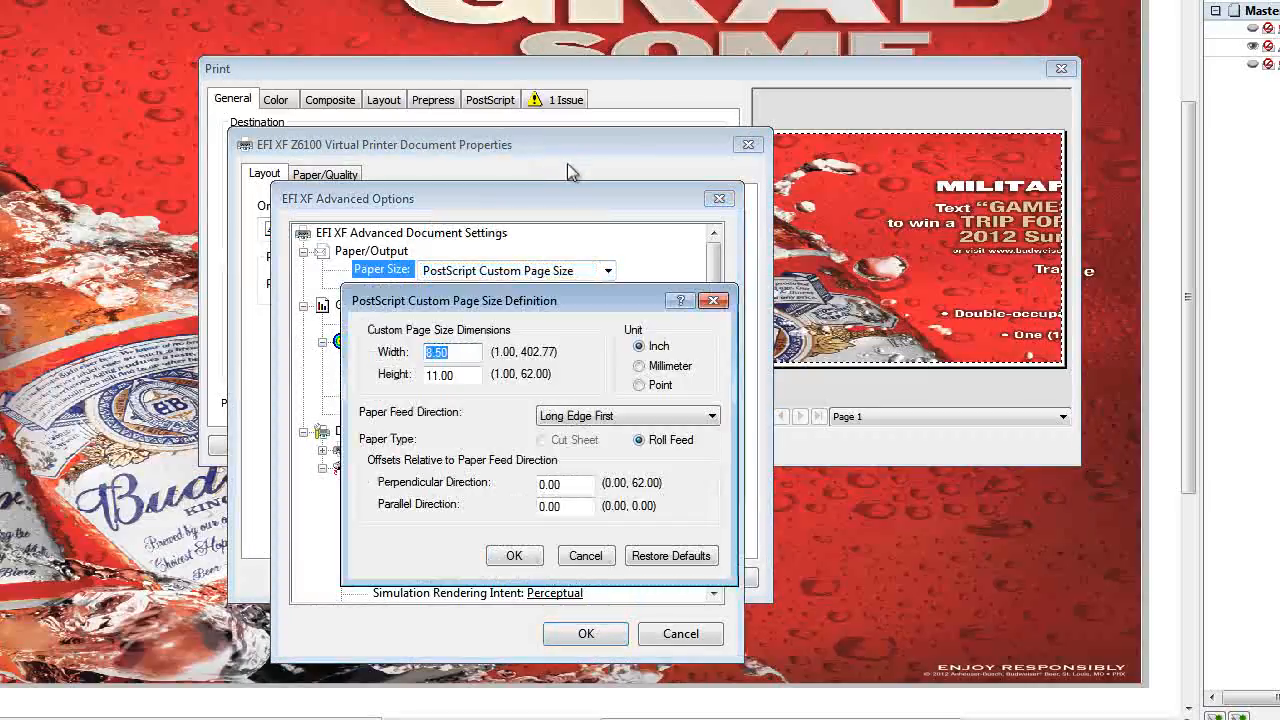
type("24")
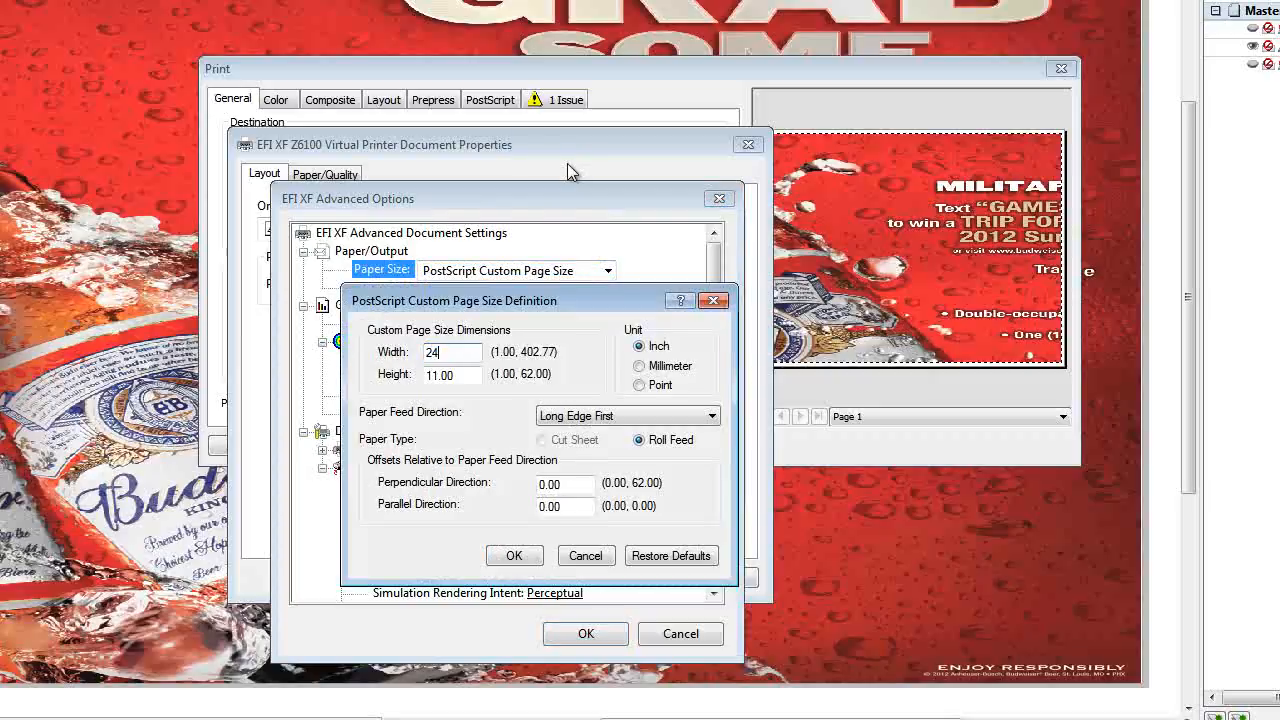
type("48.0")
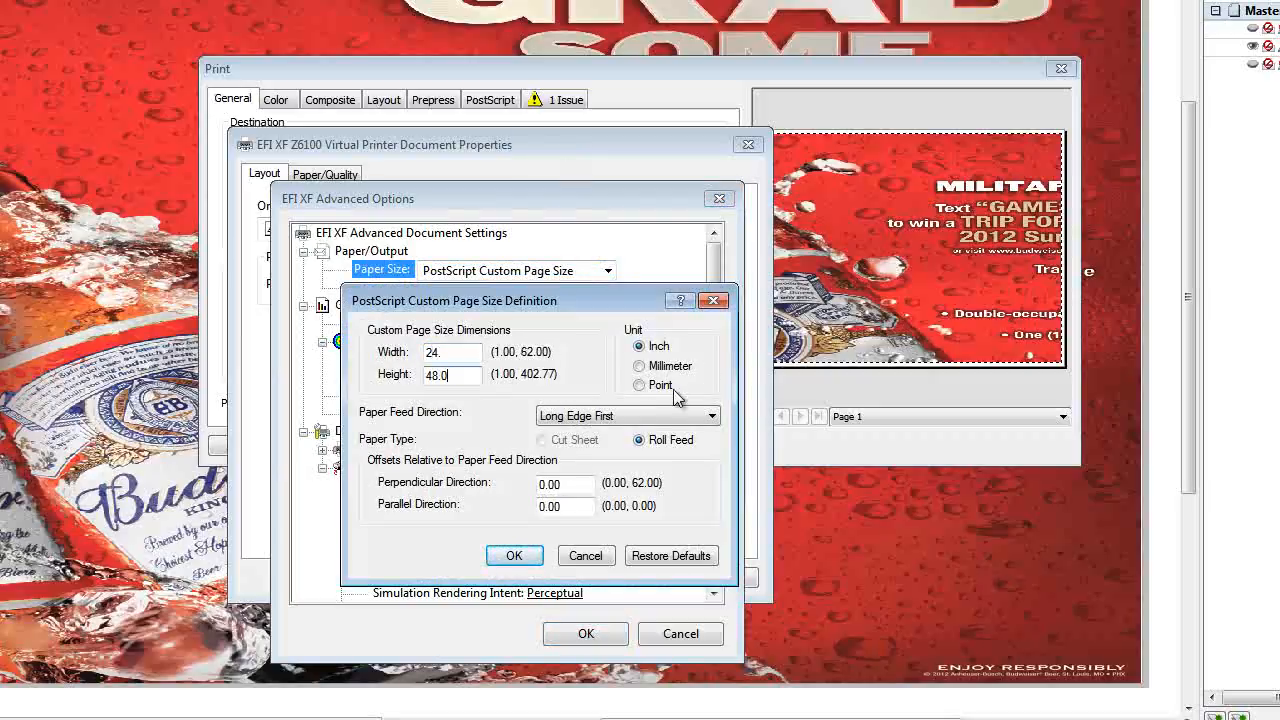
left_click(514, 555)
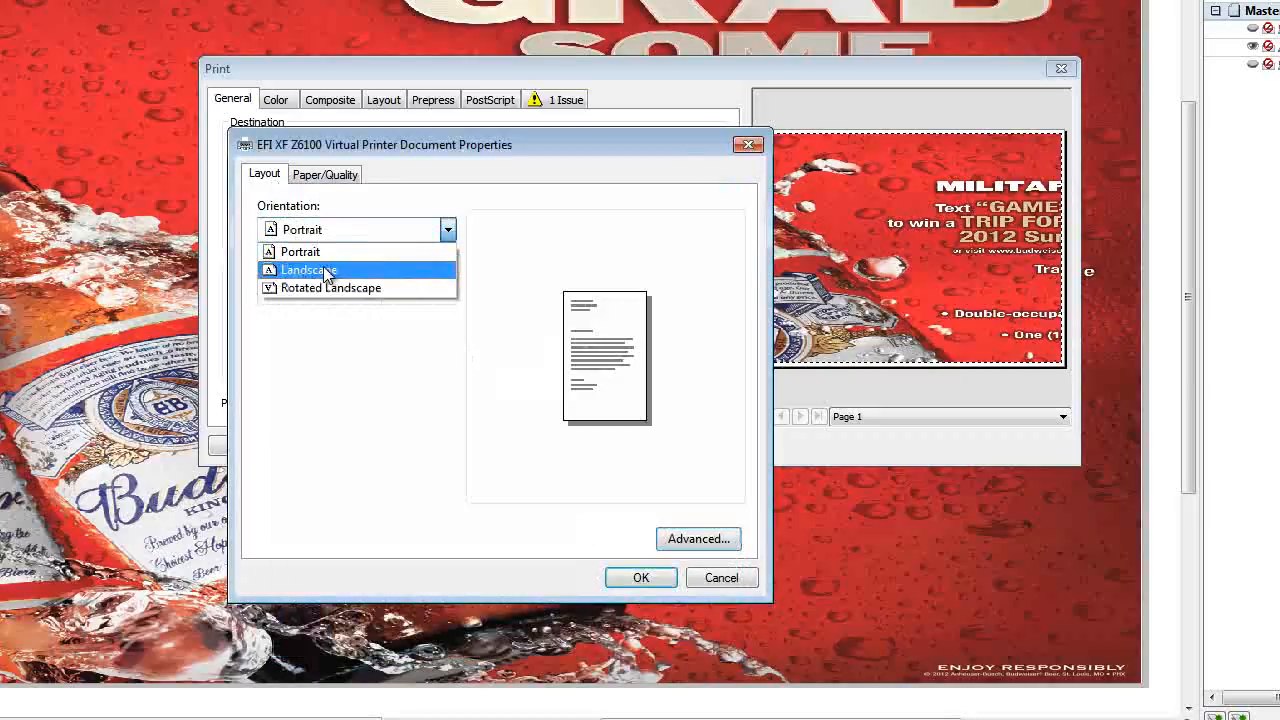
left_click(308, 270)
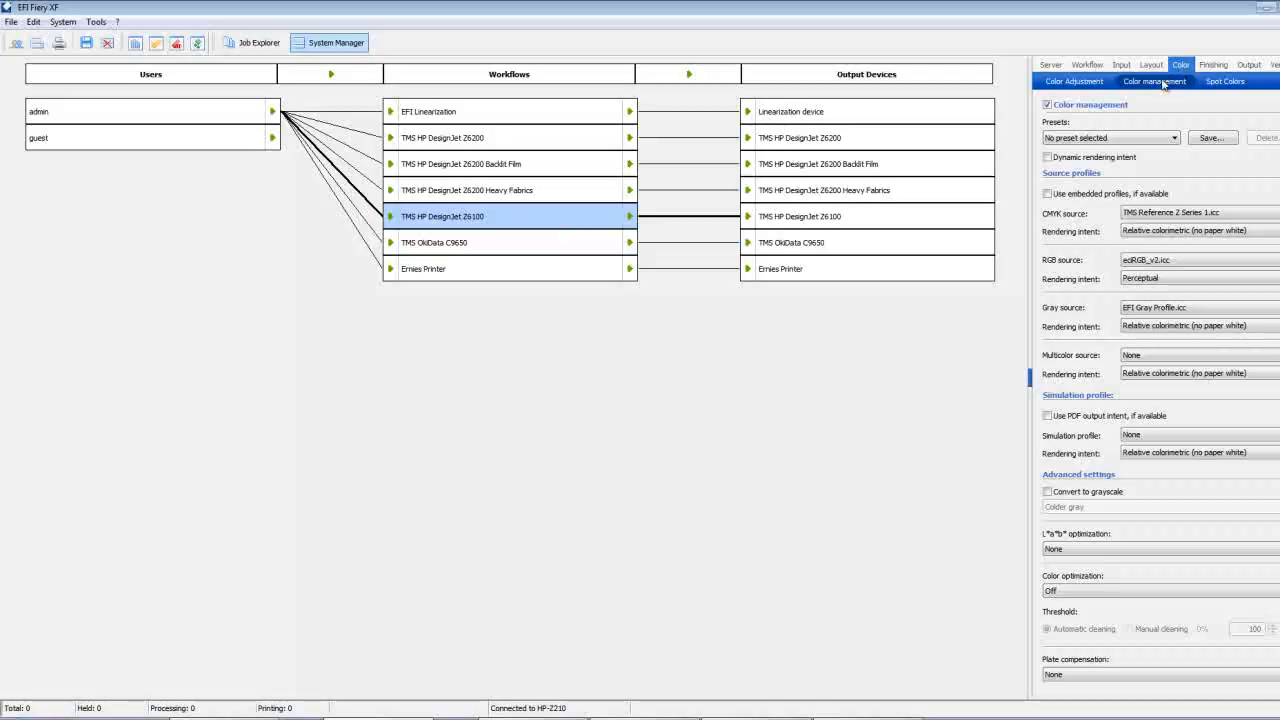
- Apply the PGWR preset in the Z6100 workflow's Color management settings
left_click(1172, 138)
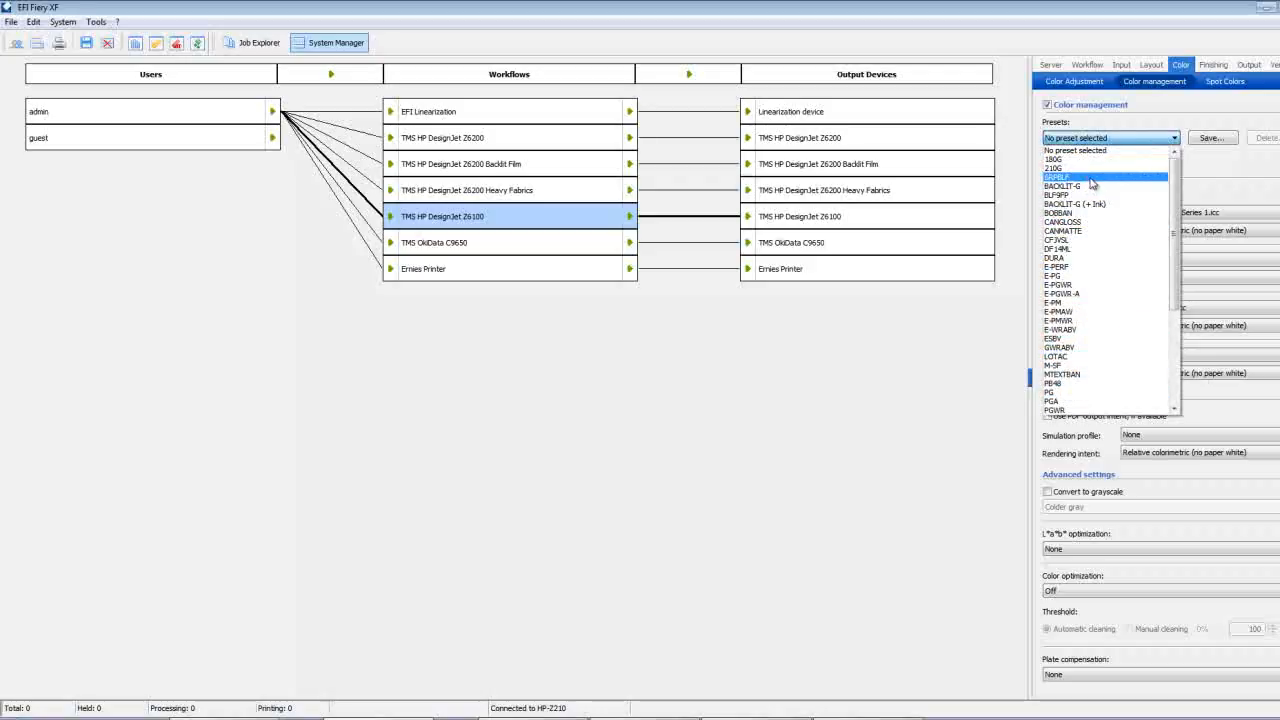
left_click(1053, 410)
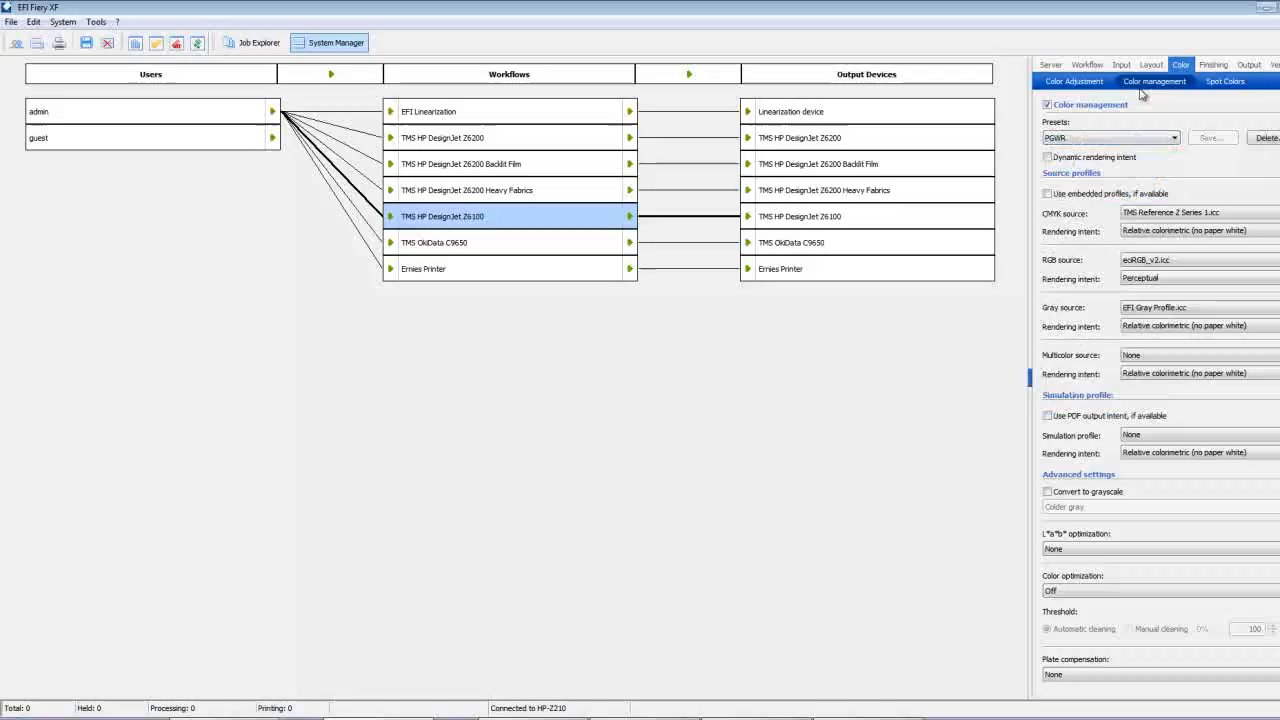
left_click(1151, 64)
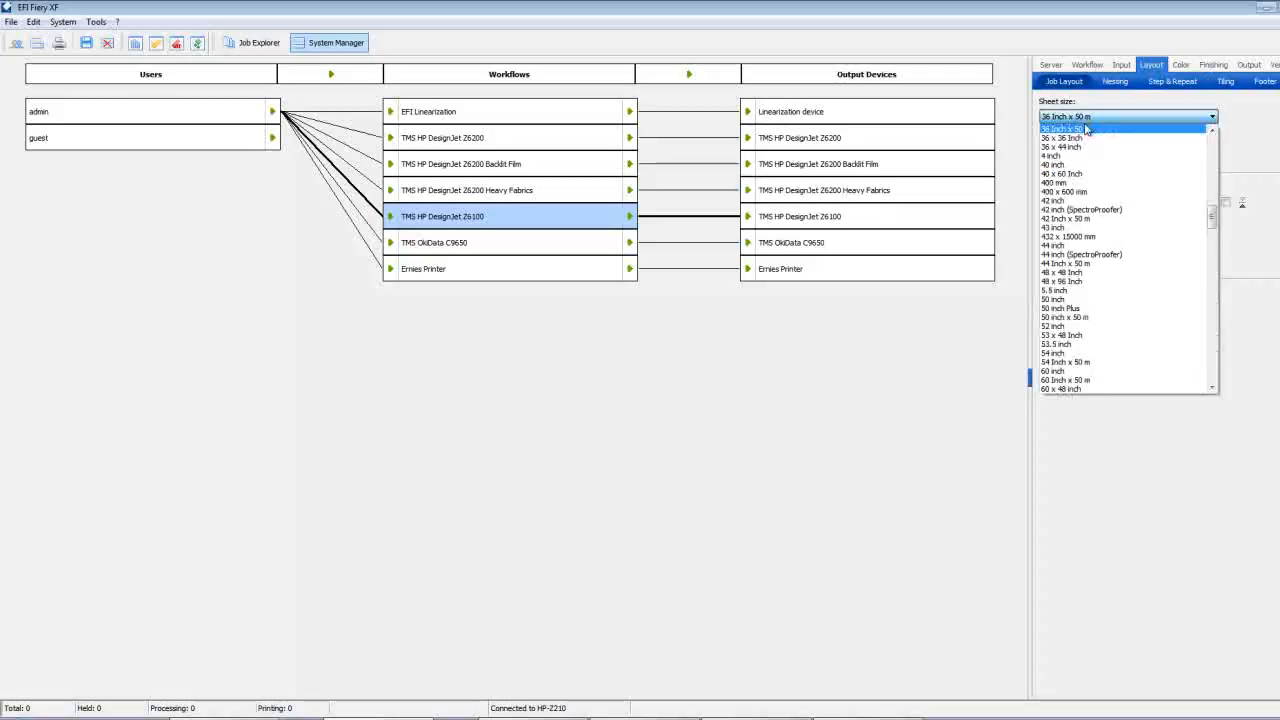
- Pick a sheet size from the Job Layout Sheet size dropdown
left_click(1066, 128)
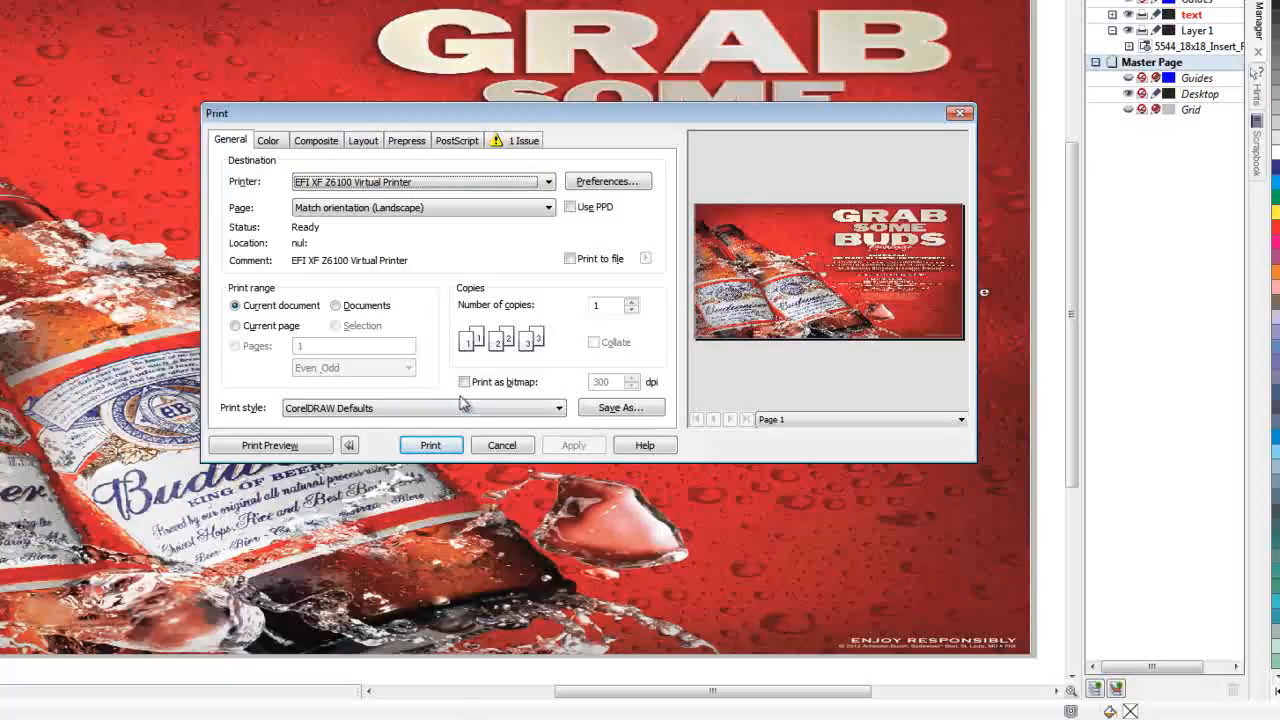
mouse_move(538, 267)
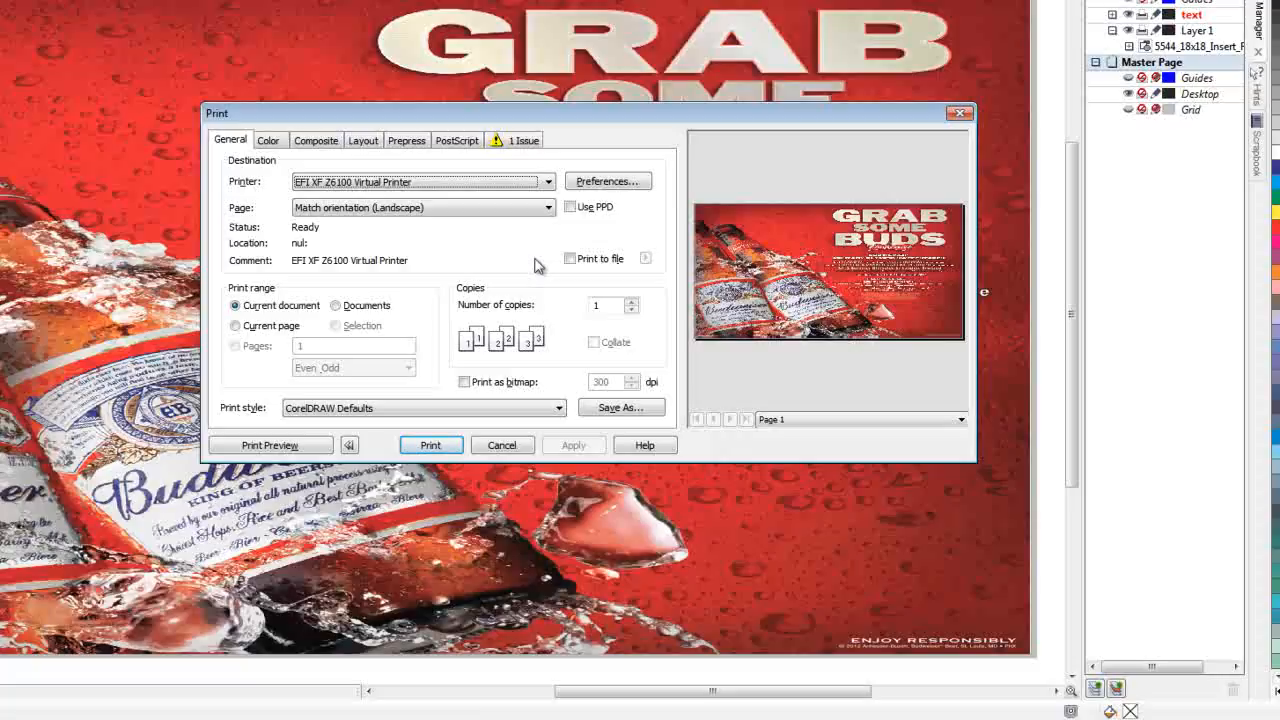